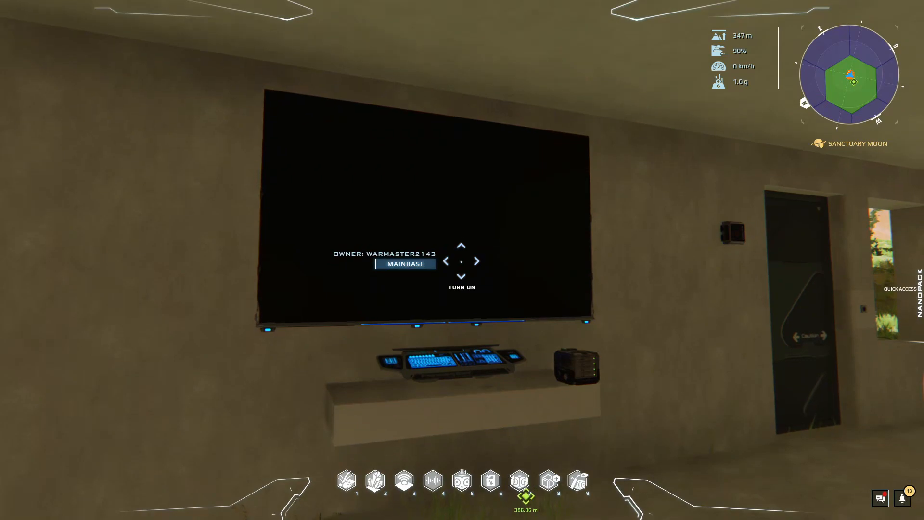
mouse_move(462, 260)
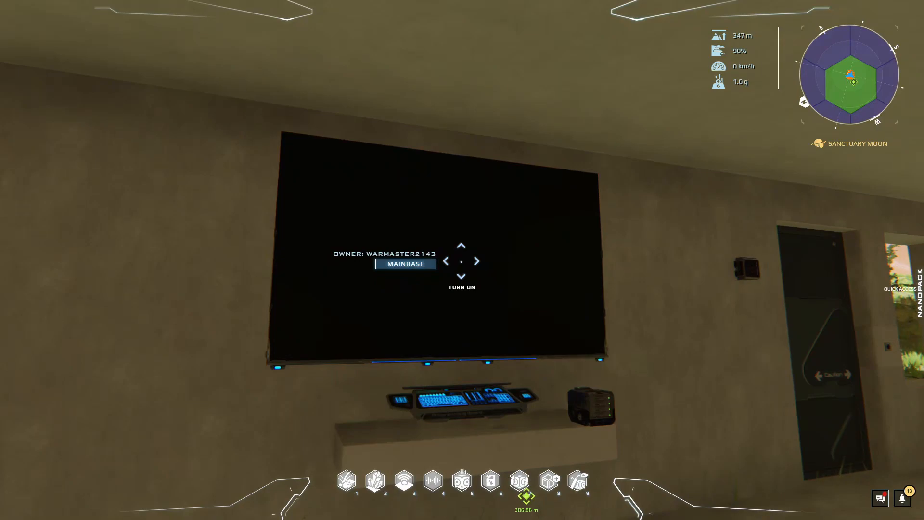
mouse_move(462, 260)
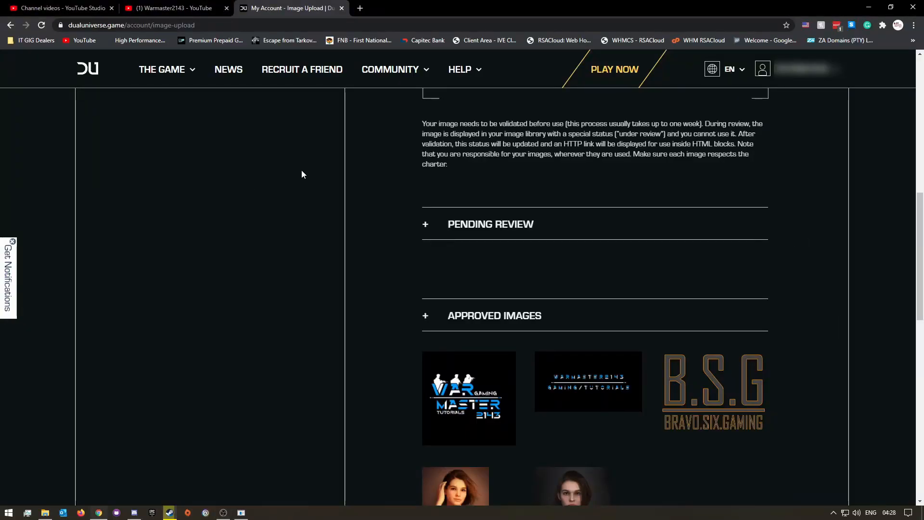
mouse_move(382, 268)
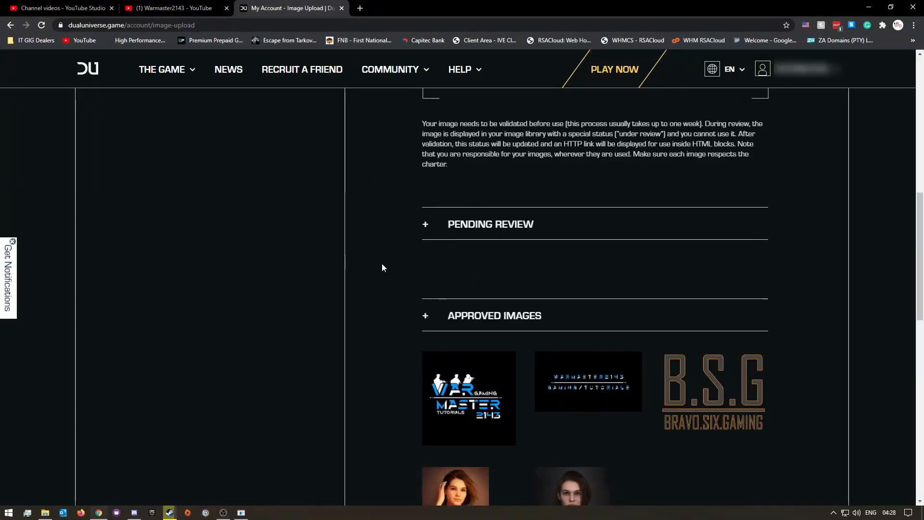
mouse_move(397, 278)
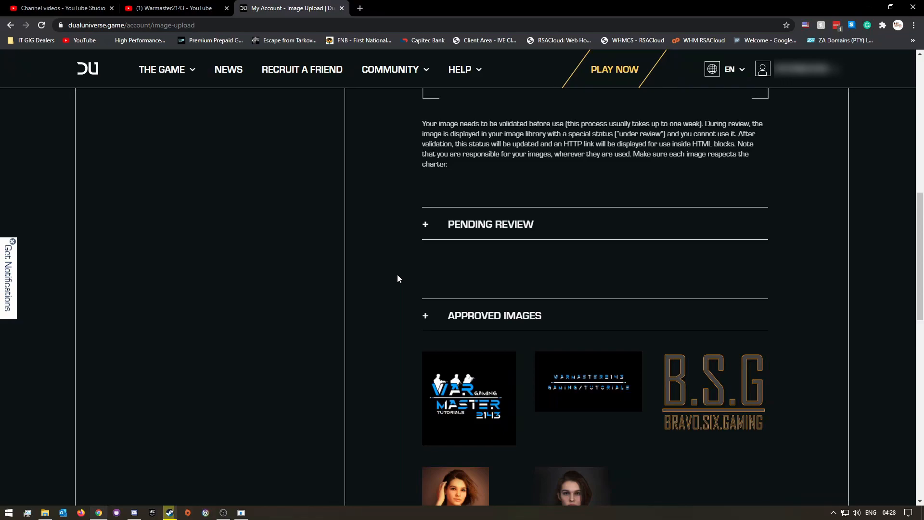
mouse_move(449, 289)
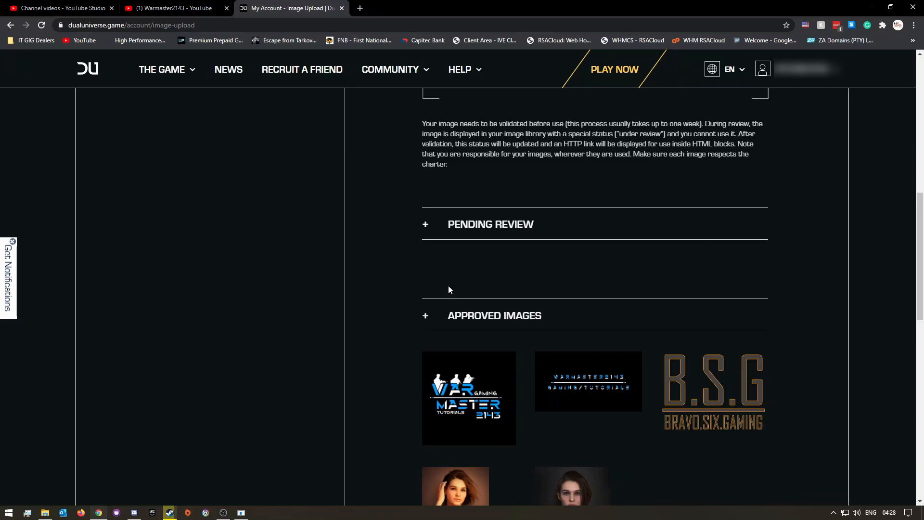
Scroll through the five approved images in the library and back to the top of the page.
scroll(up, 3)
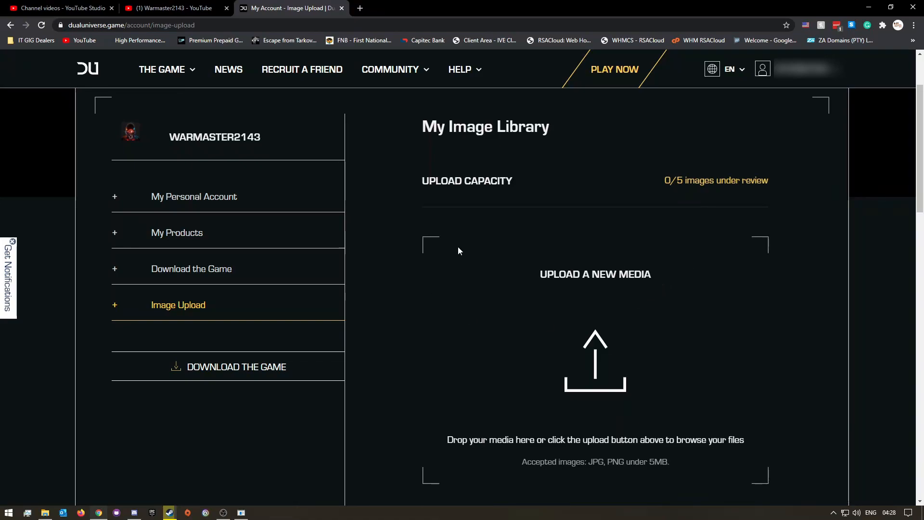
scroll(down, 3)
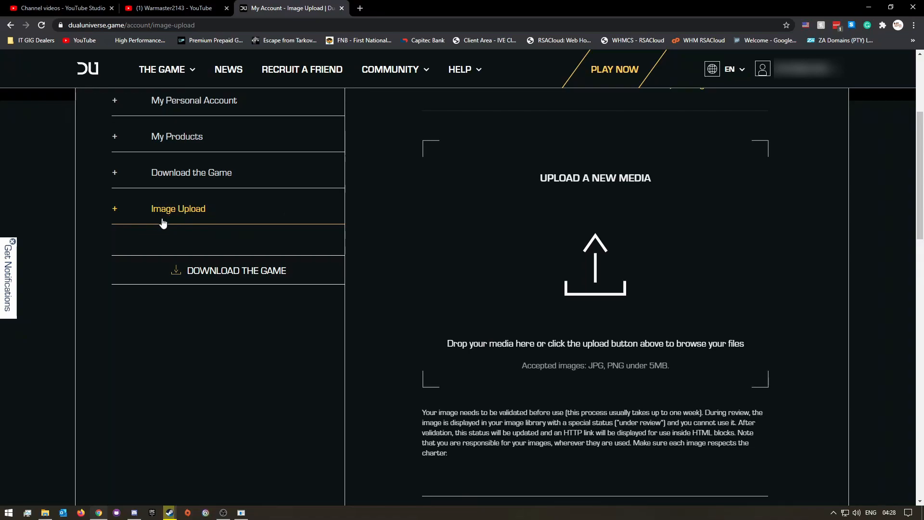
mouse_move(302, 224)
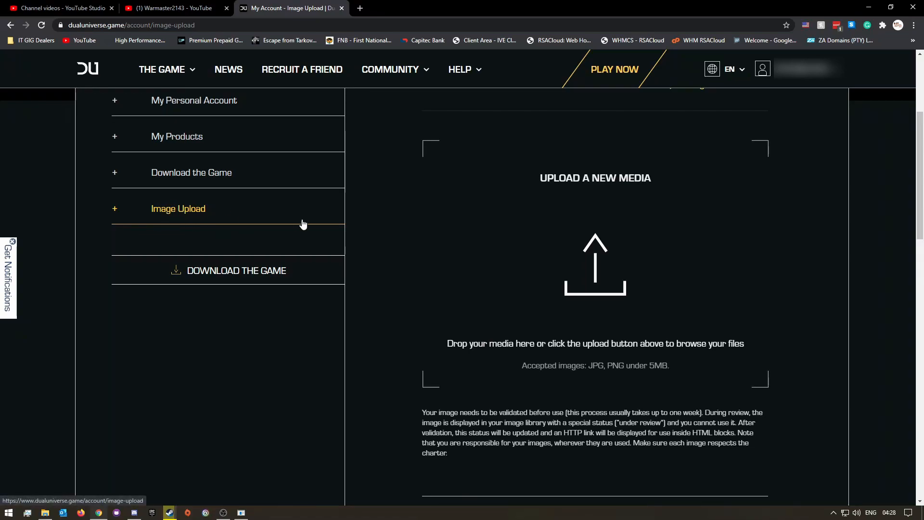
mouse_move(564, 241)
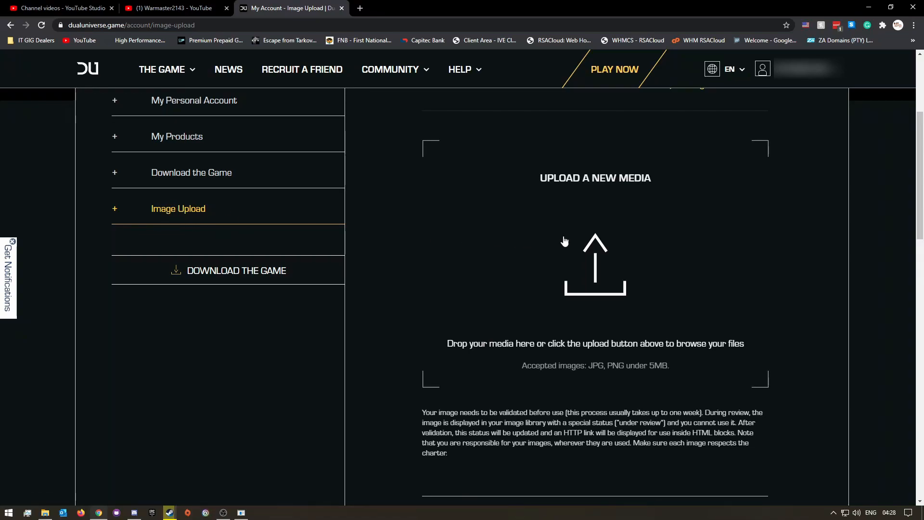
mouse_move(614, 278)
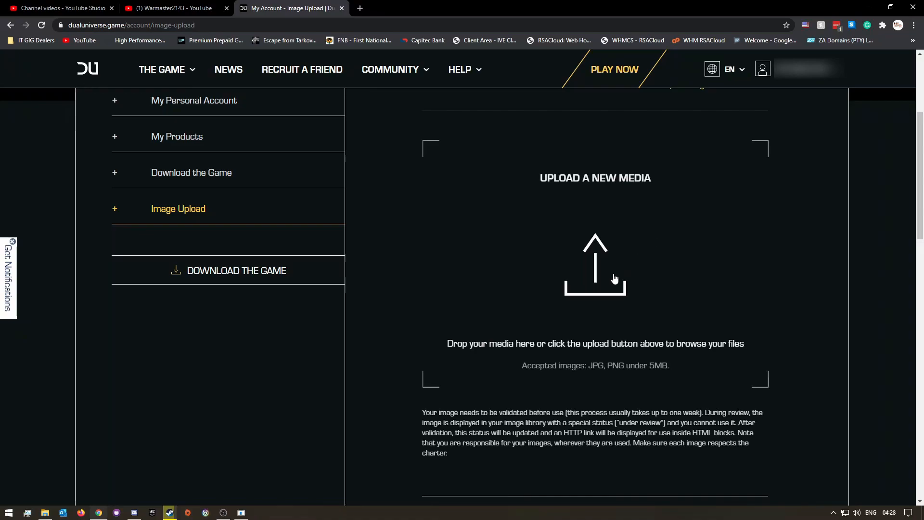
scroll(up, 3)
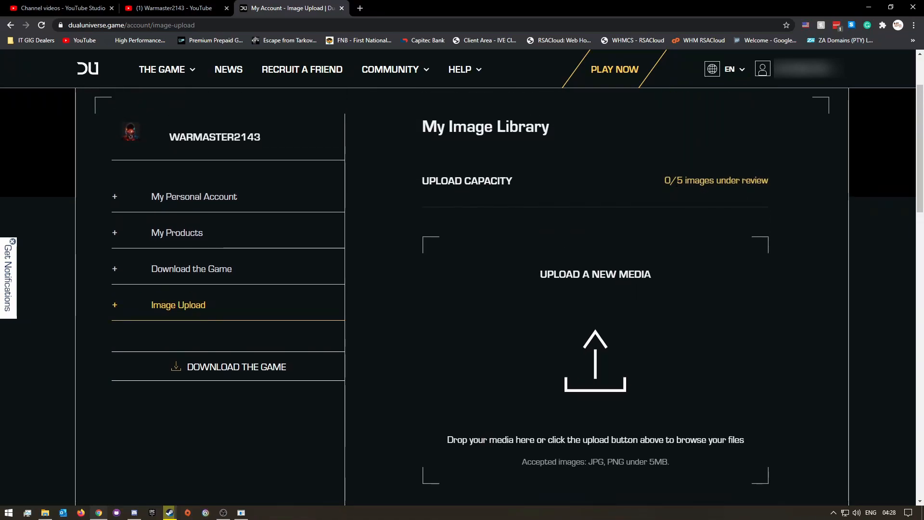
mouse_move(774, 184)
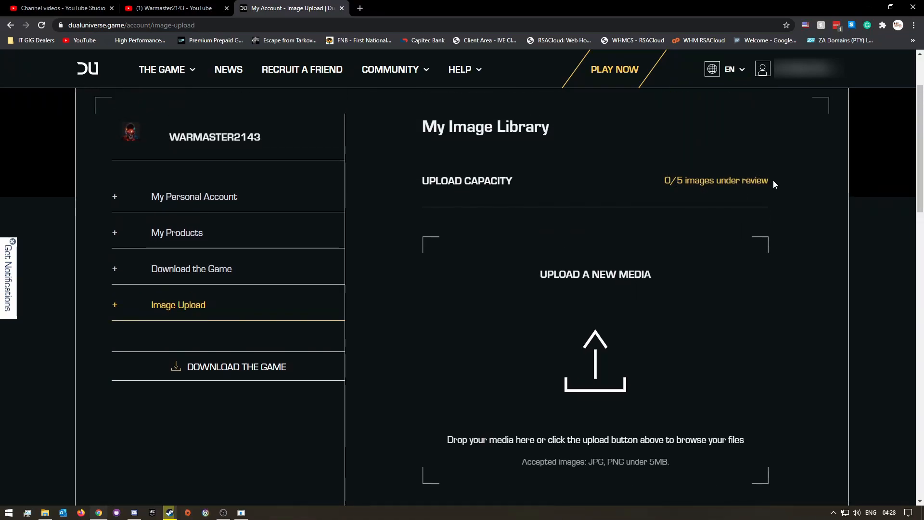
scroll(down, 3)
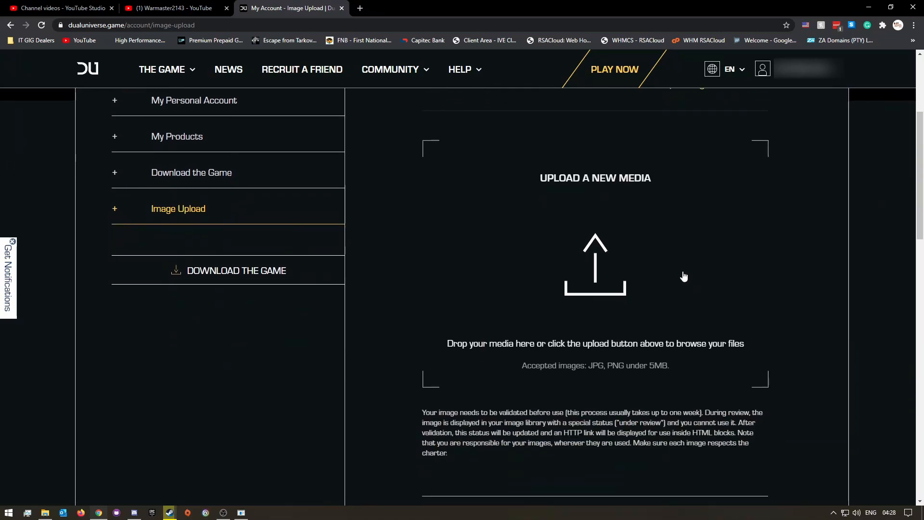
scroll(down, 3)
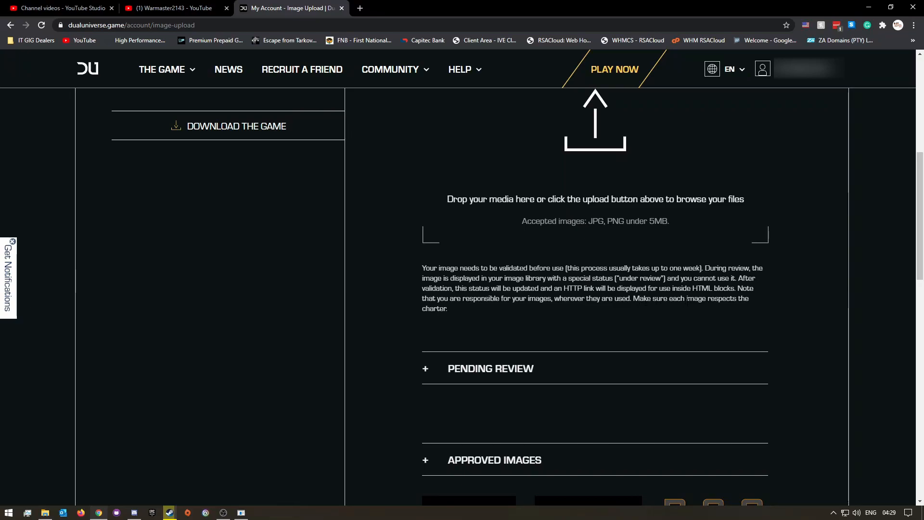
mouse_move(693, 307)
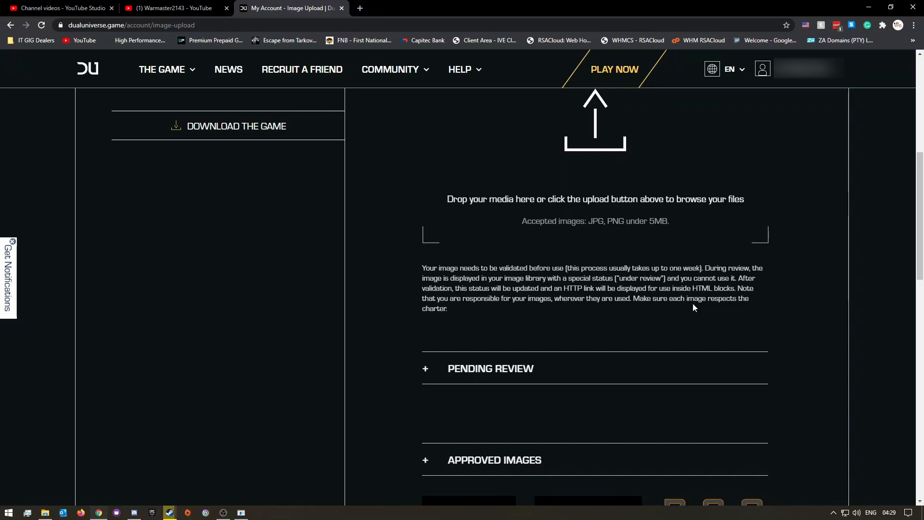
mouse_move(700, 313)
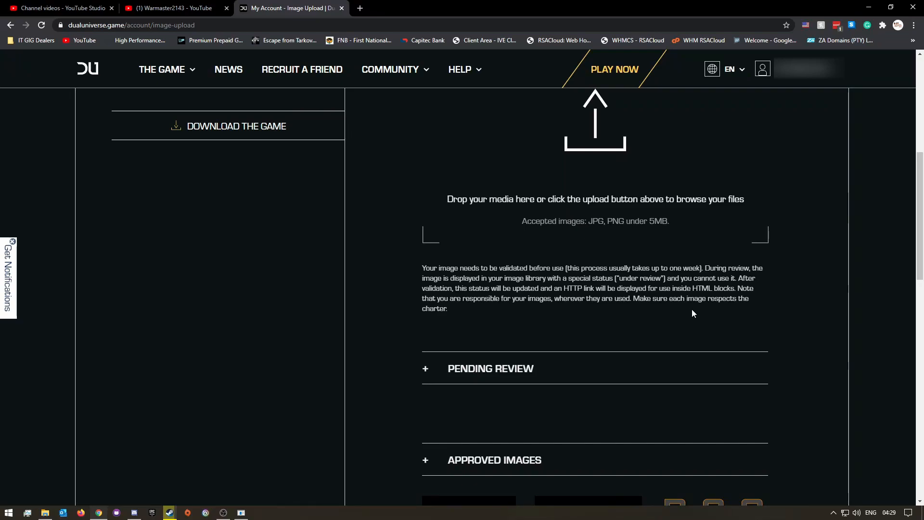
mouse_move(544, 333)
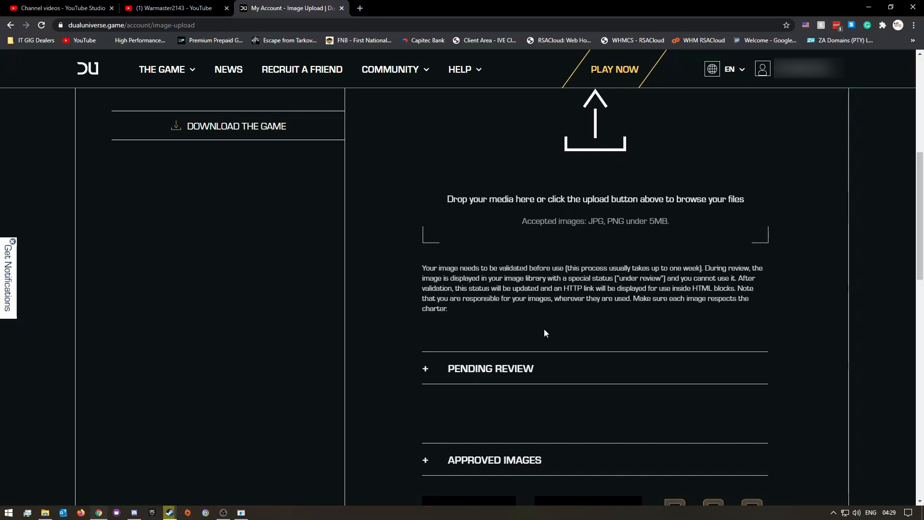
mouse_move(774, 327)
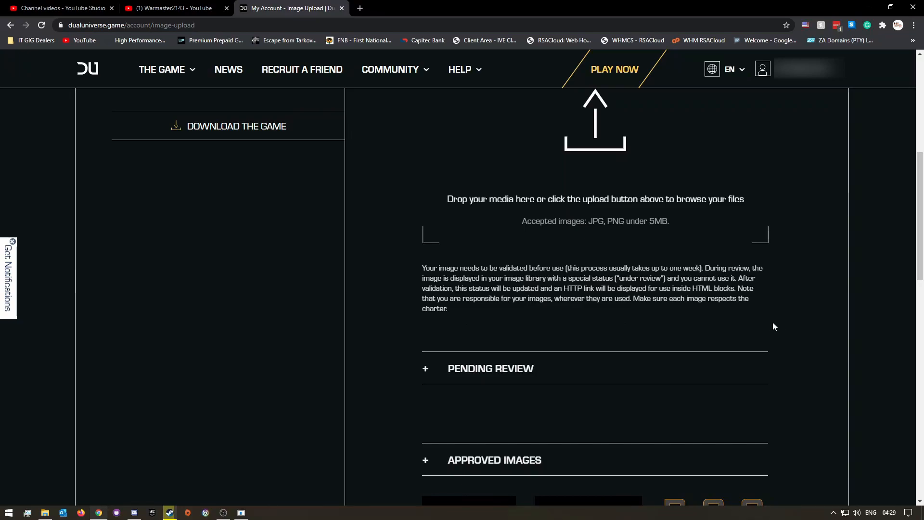
mouse_move(779, 327)
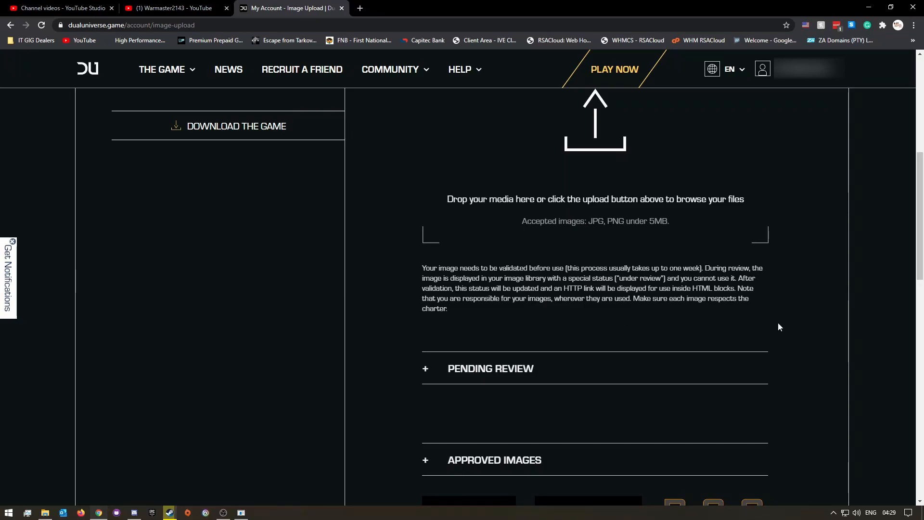
mouse_move(796, 329)
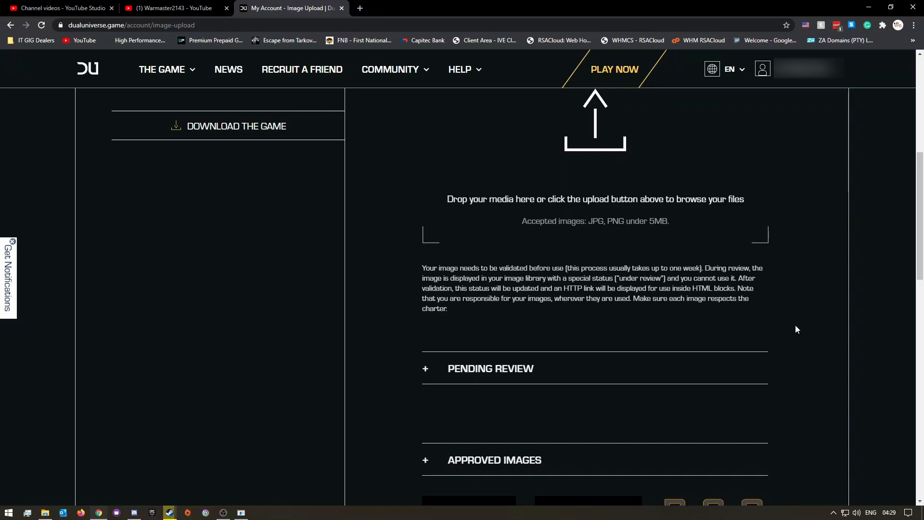
mouse_move(770, 331)
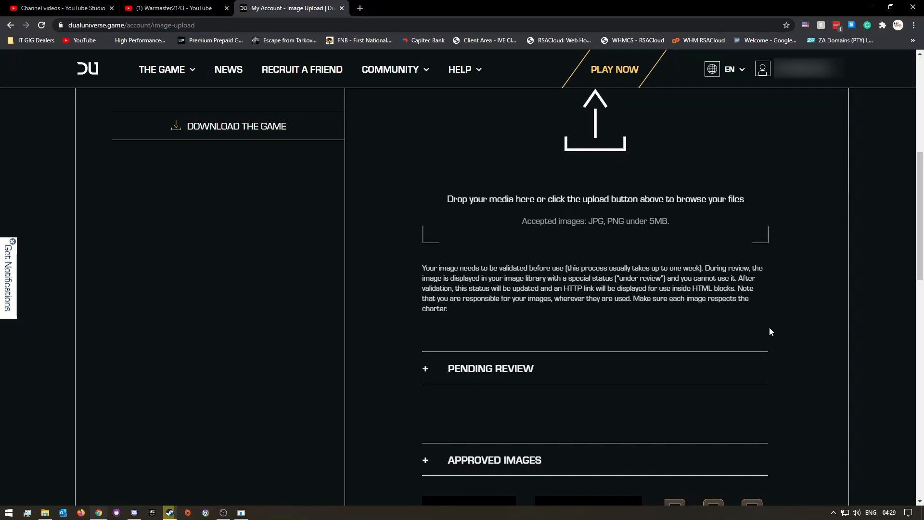
mouse_move(736, 341)
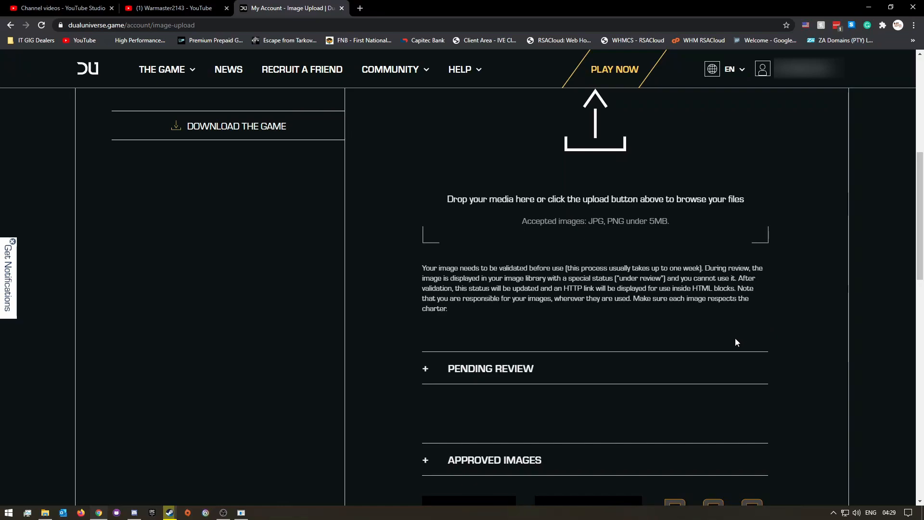
mouse_move(733, 335)
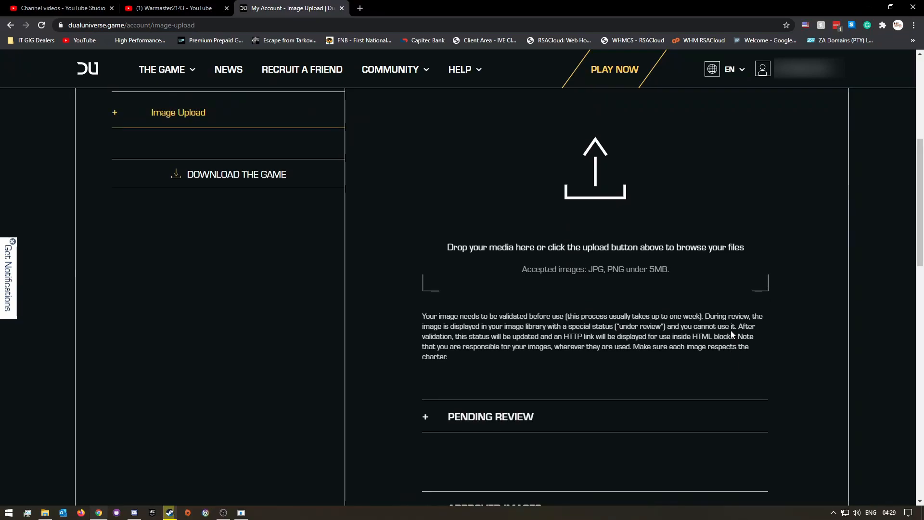
scroll(up, 3)
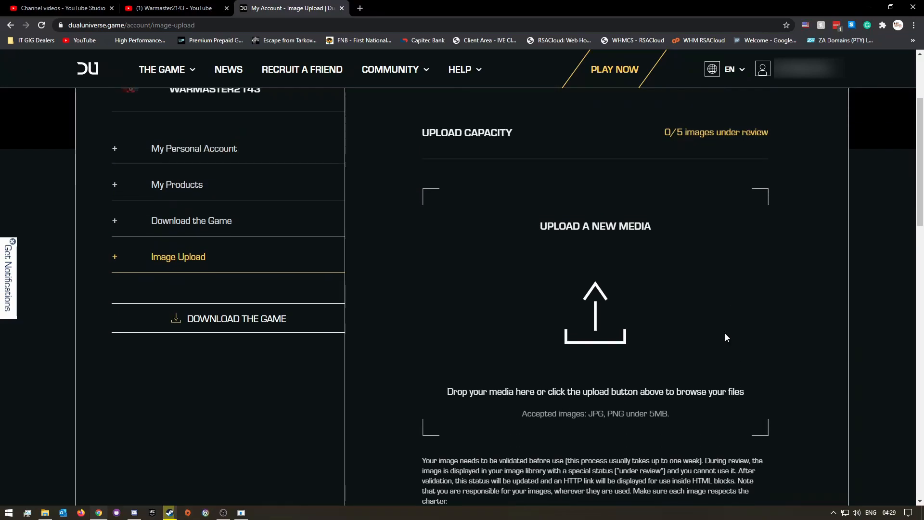
scroll(down, 3)
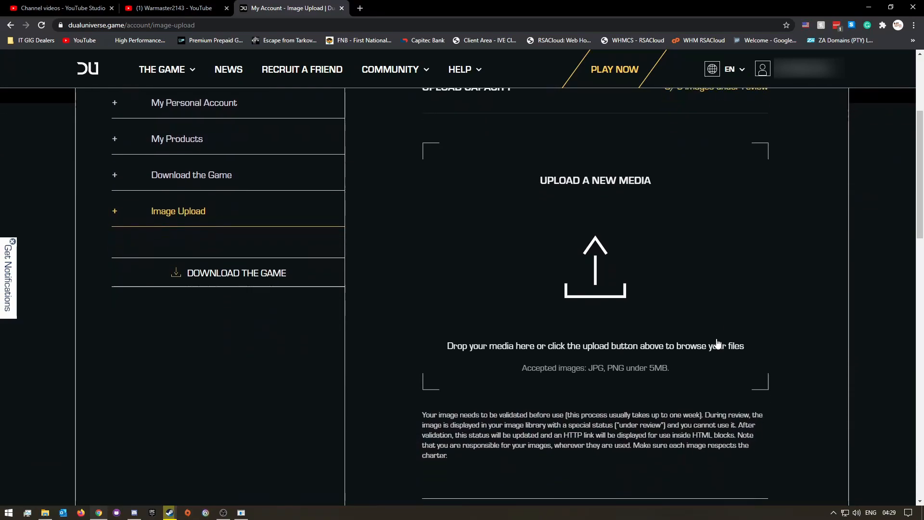
scroll(down, 3)
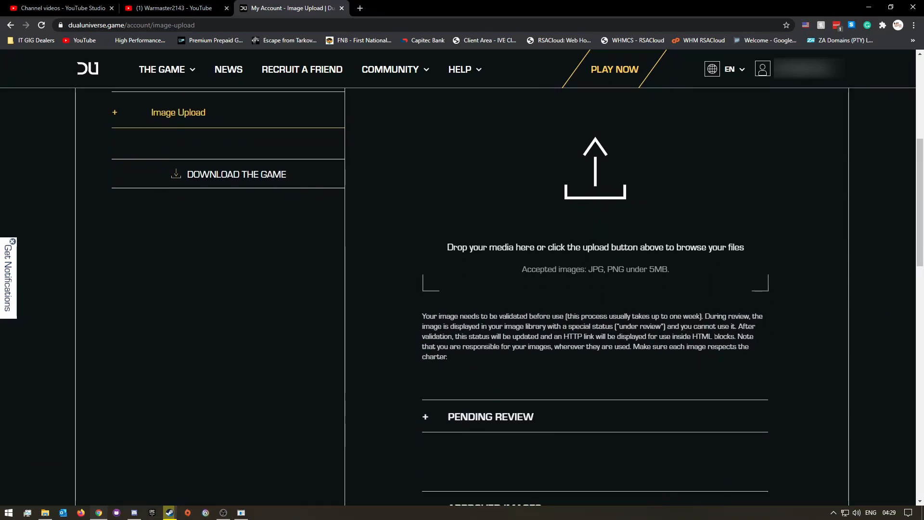
scroll(up, 3)
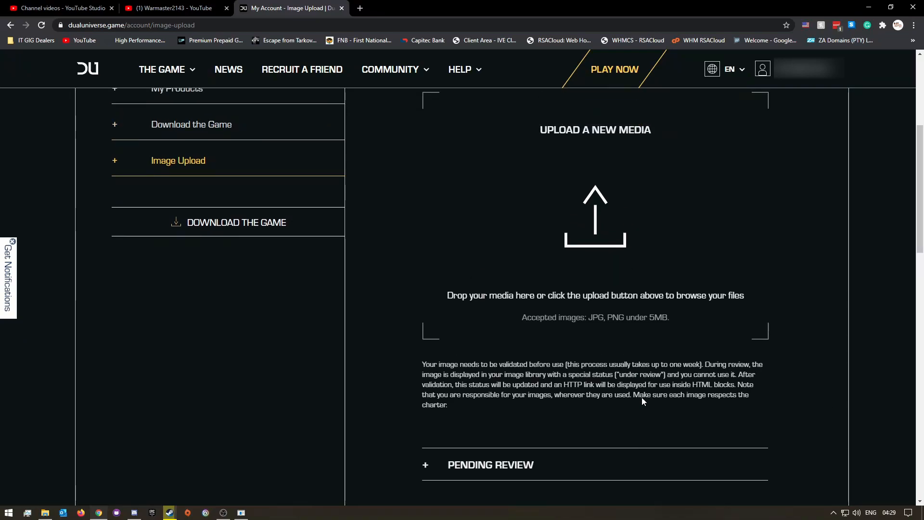
scroll(down, 3)
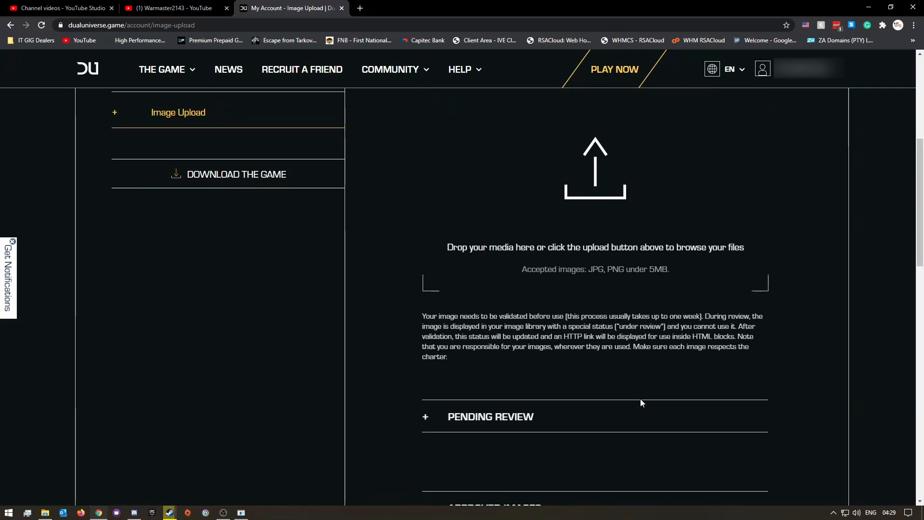
scroll(down, 3)
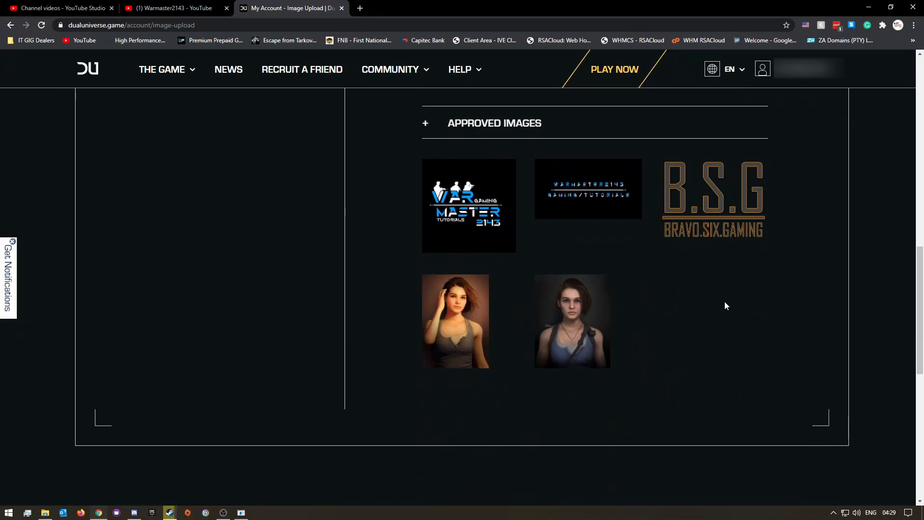
scroll(up, 3)
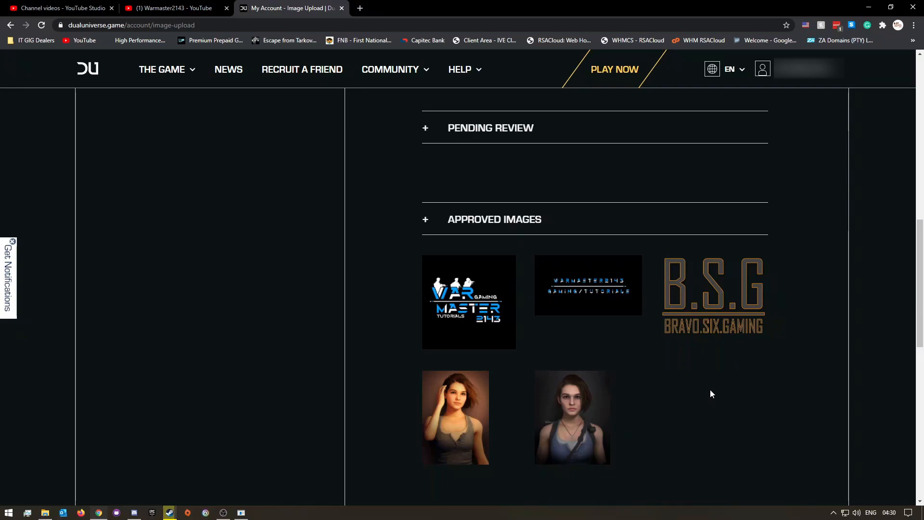
scroll(up, 3)
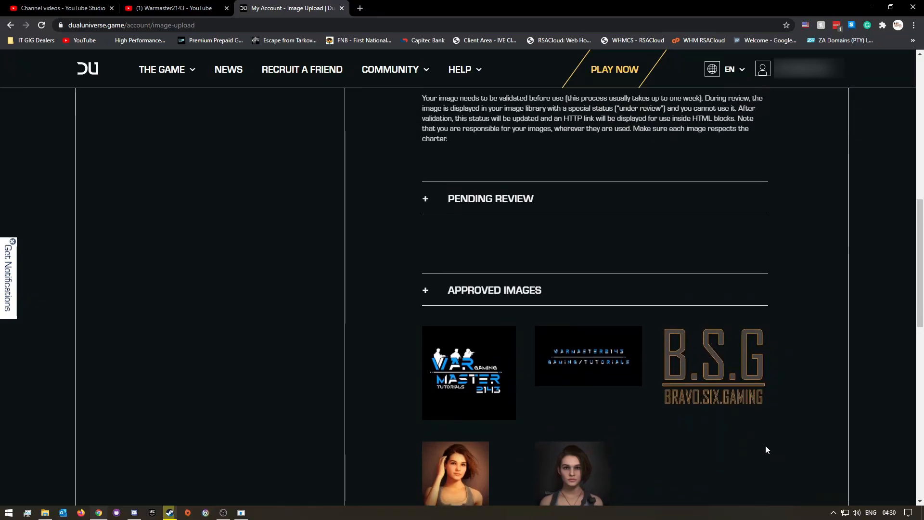
scroll(up, 3)
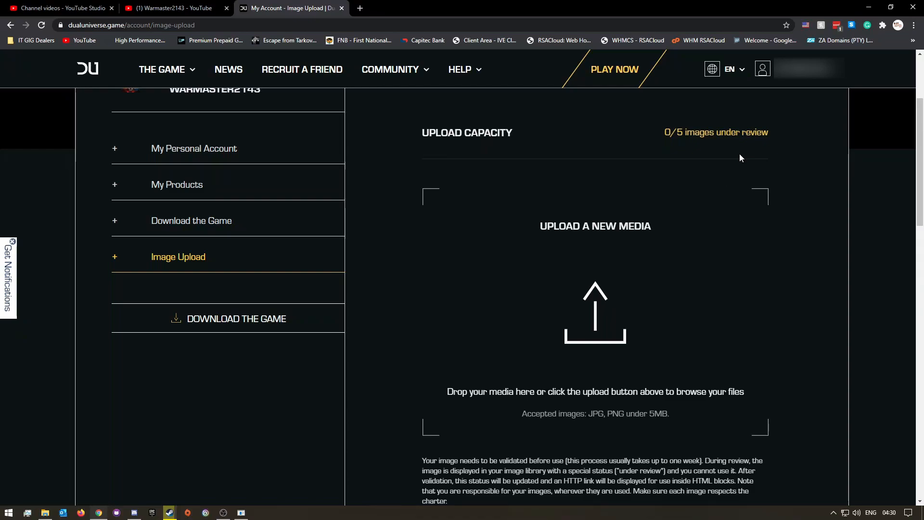
scroll(down, 3)
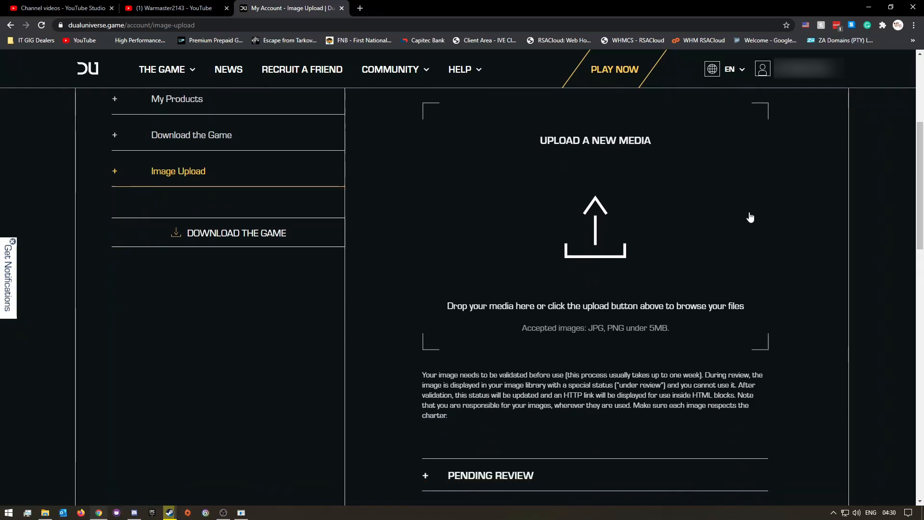
scroll(down, 3)
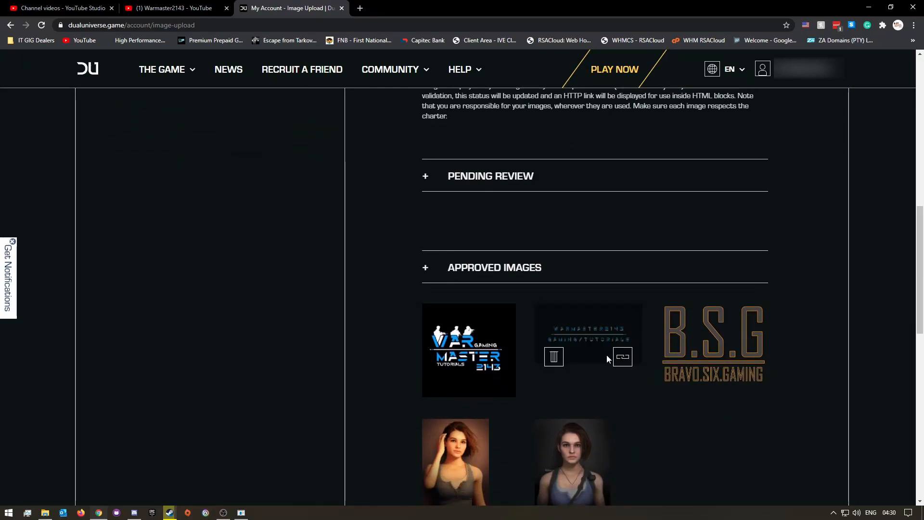
mouse_move(563, 407)
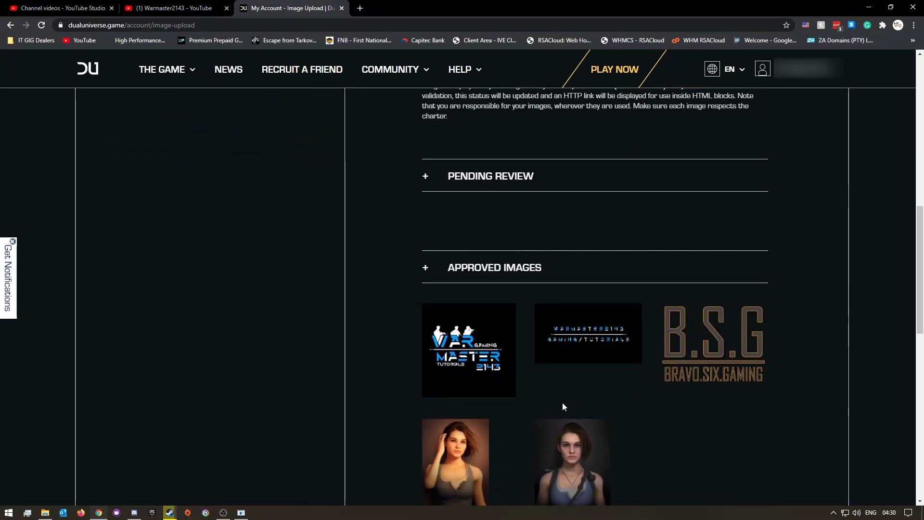
scroll(up, 3)
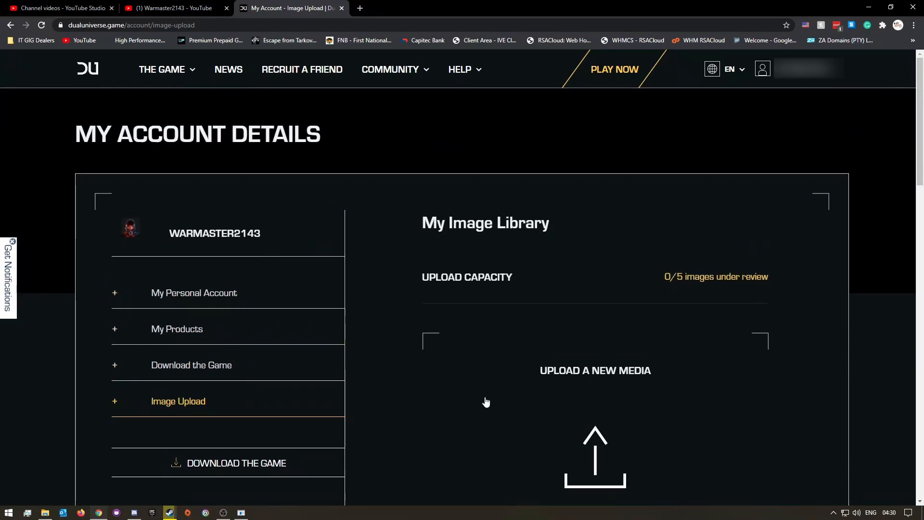
mouse_move(472, 412)
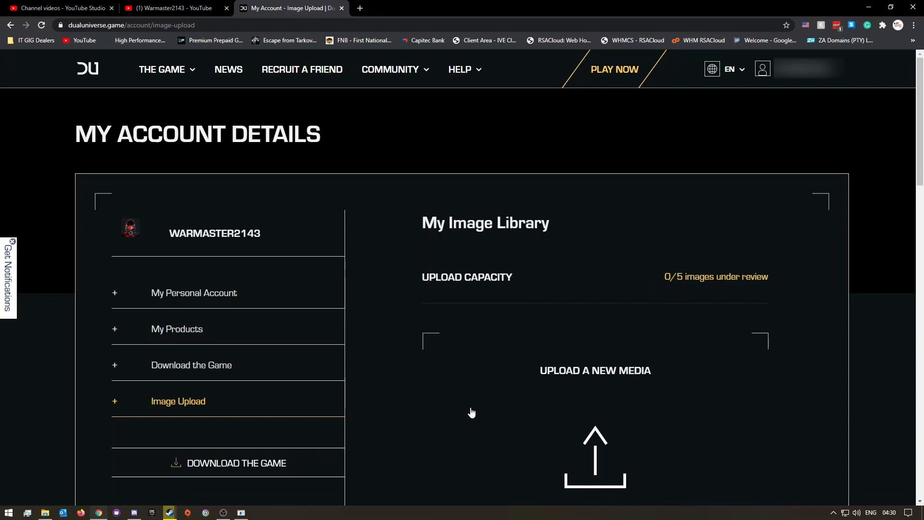
mouse_move(407, 405)
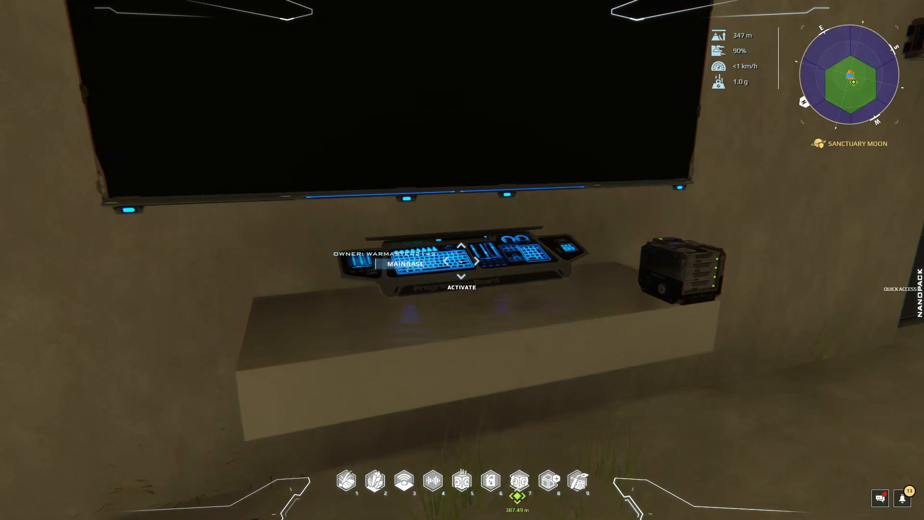
Show the unit slot's Lua code that builds the screen HTML with an empty img source.
click(461, 286)
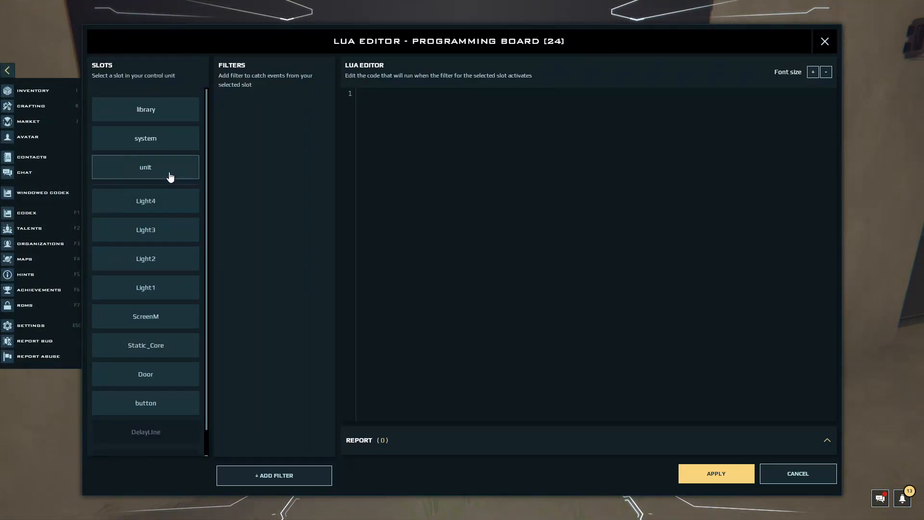
click(145, 167)
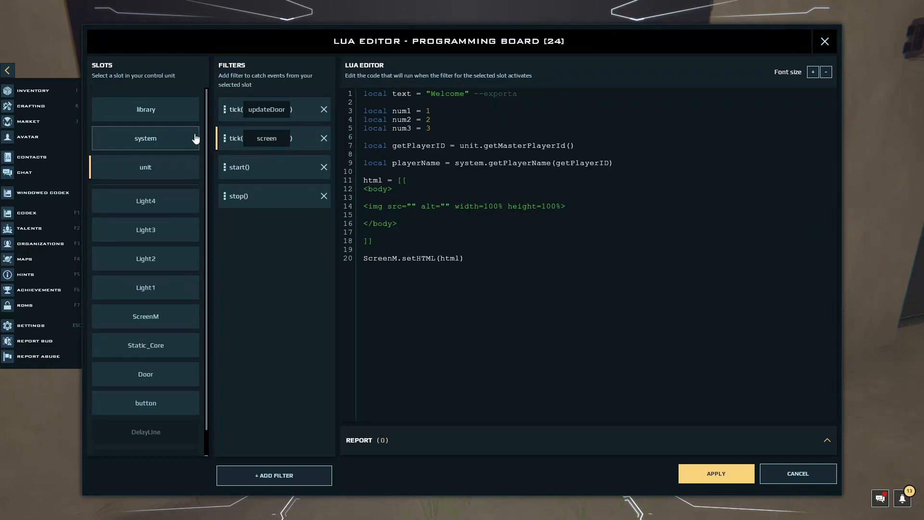
mouse_move(278, 283)
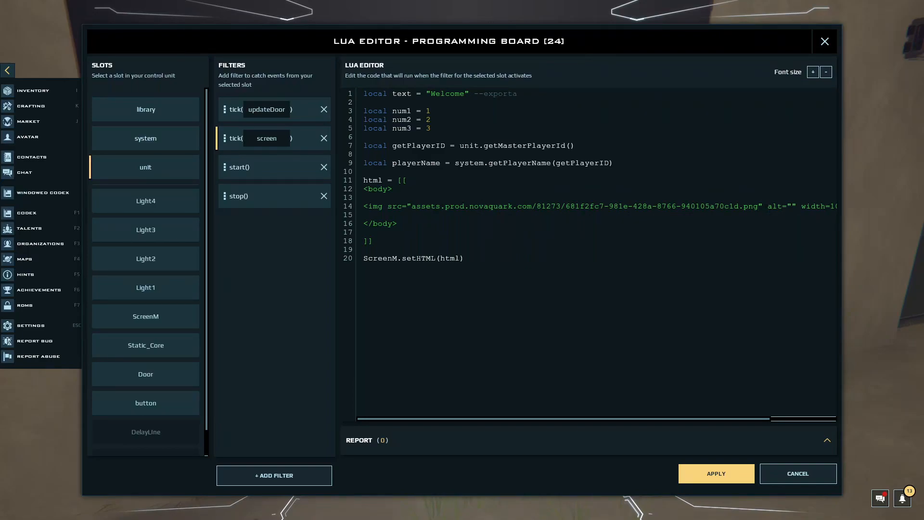
Fill the img tag's src on line 14 with the approved image's assets.prod.novaquark.com URL.
click(761, 205)
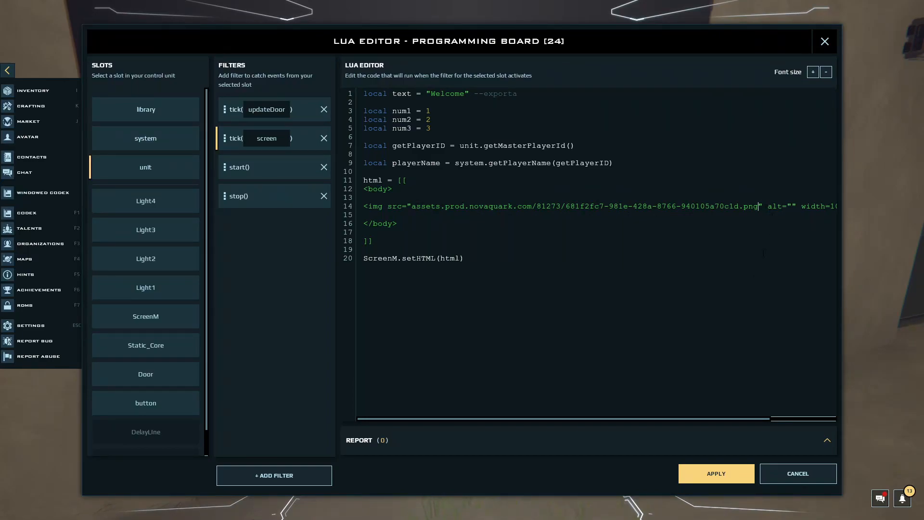
mouse_move(778, 291)
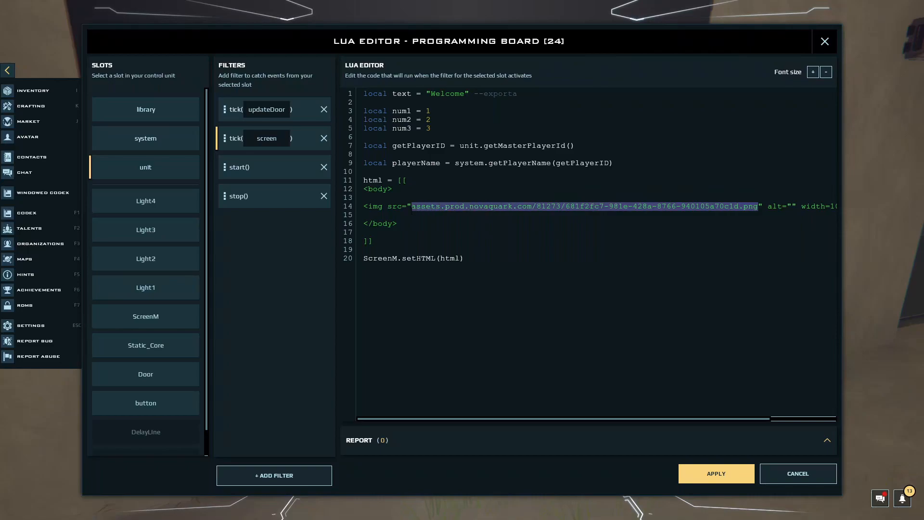
click(621, 351)
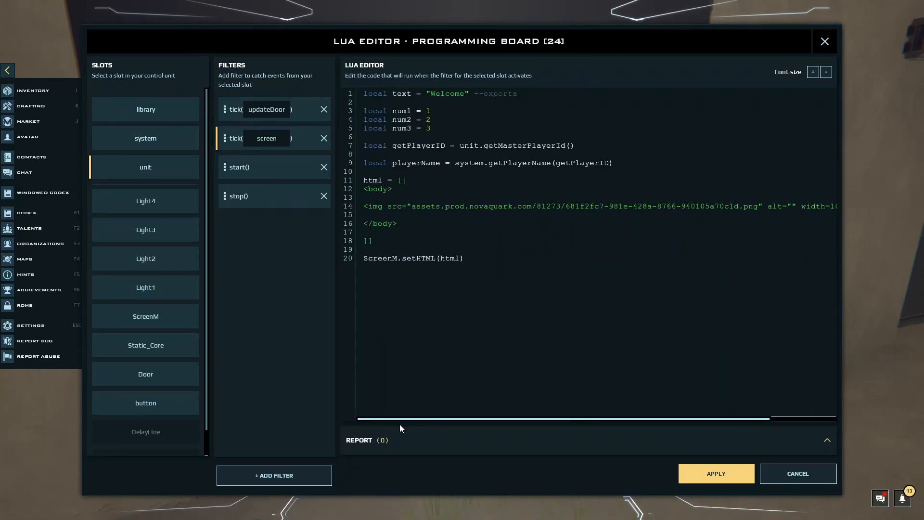
click(465, 258)
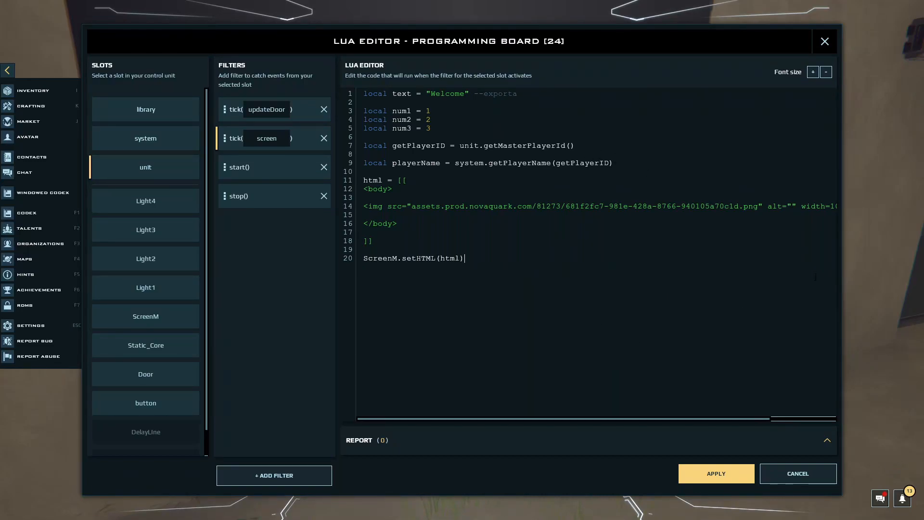
mouse_move(792, 391)
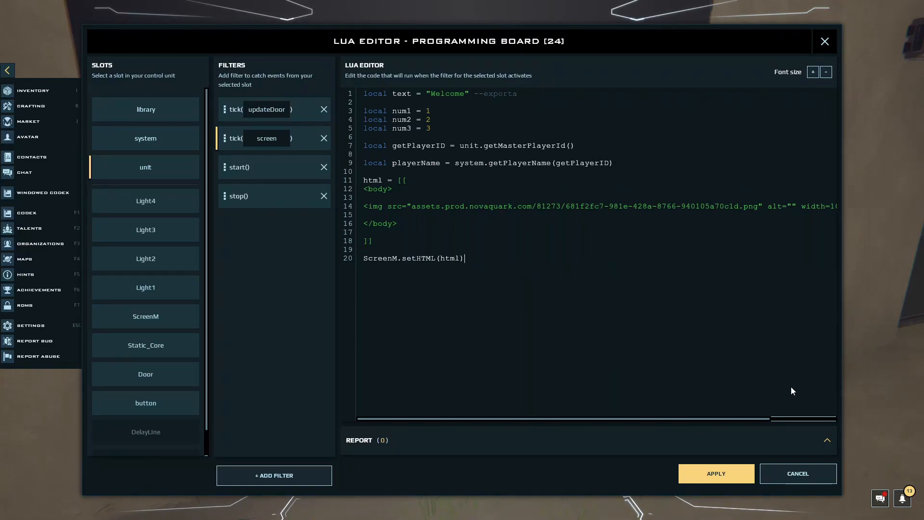
mouse_move(728, 358)
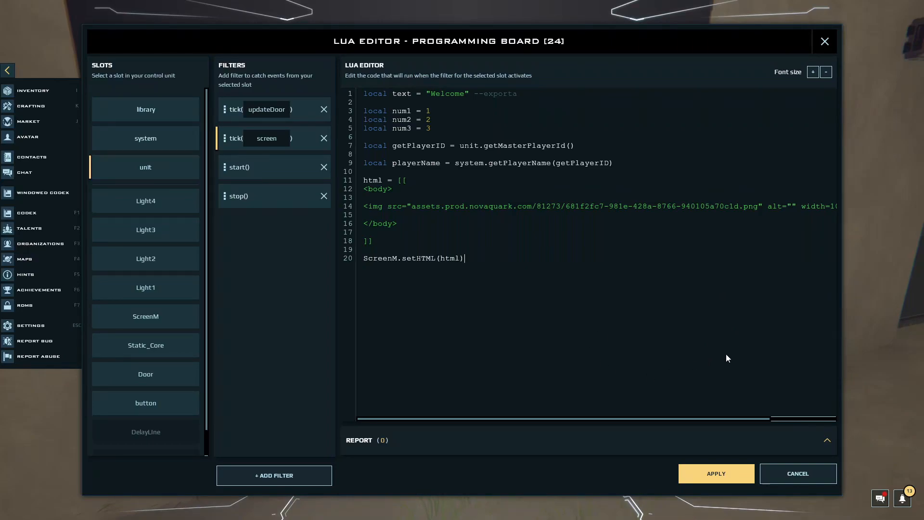
mouse_move(718, 336)
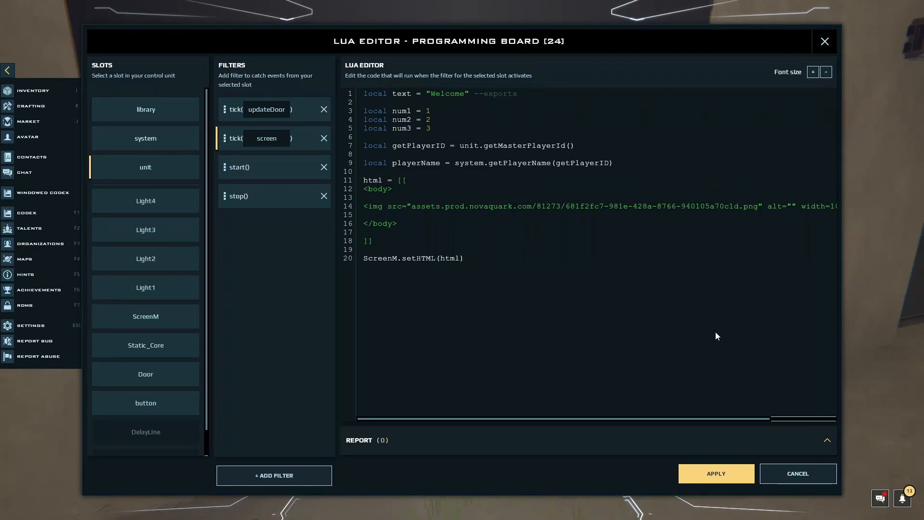
mouse_move(720, 334)
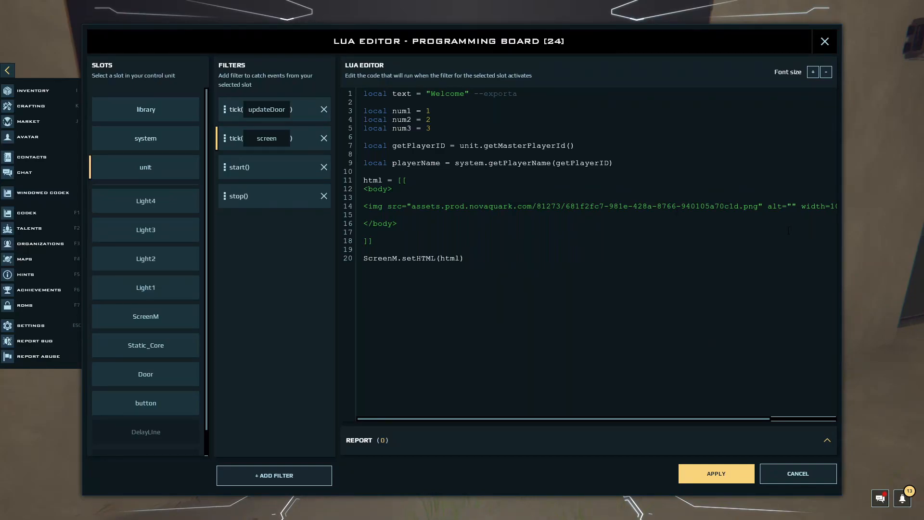
click(464, 258)
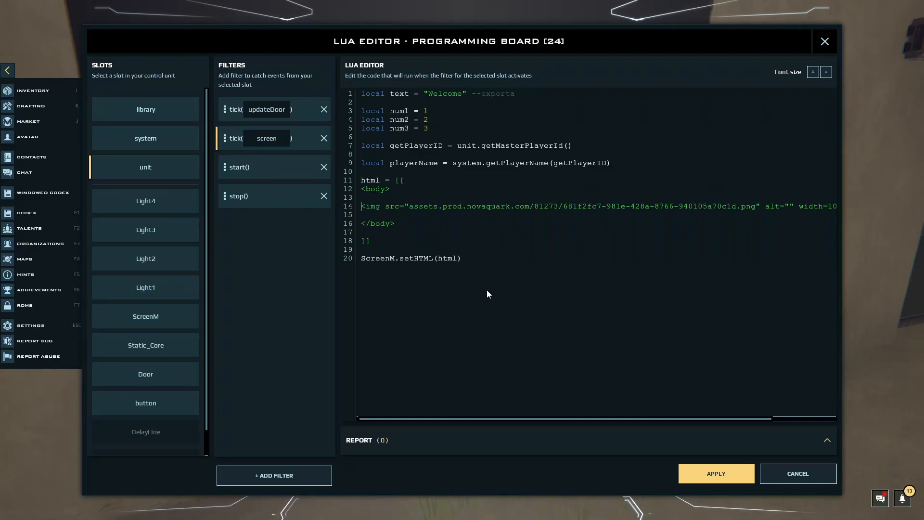
mouse_move(514, 287)
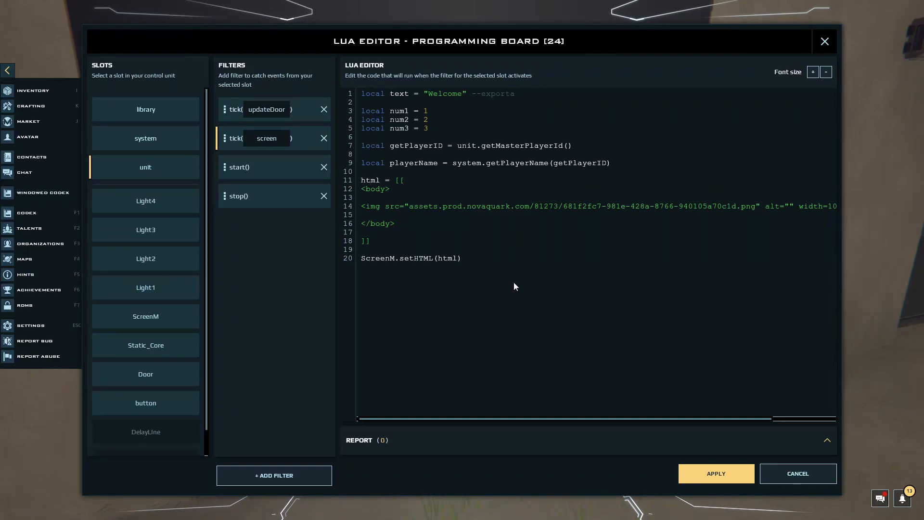
mouse_move(674, 443)
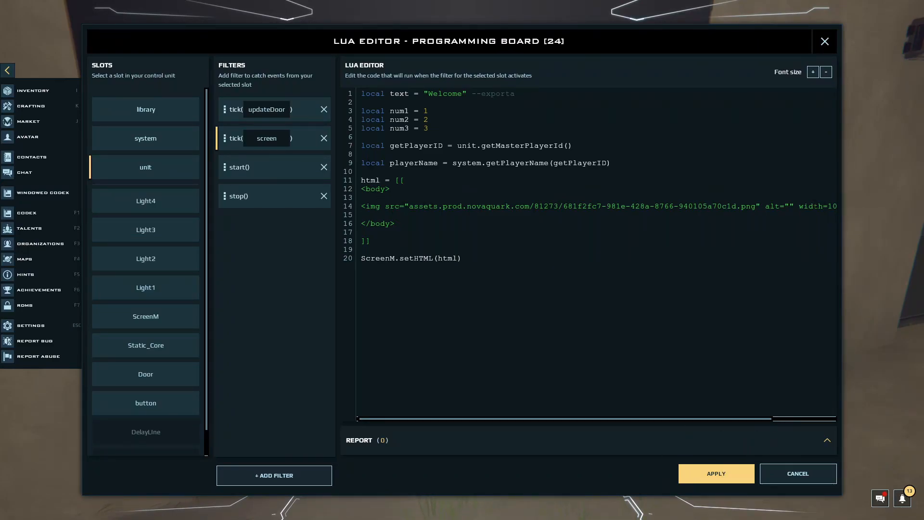
Apply the code so the wall screen displays the Warmaster2143 Gaming/Tutorials image full-size.
click(797, 473)
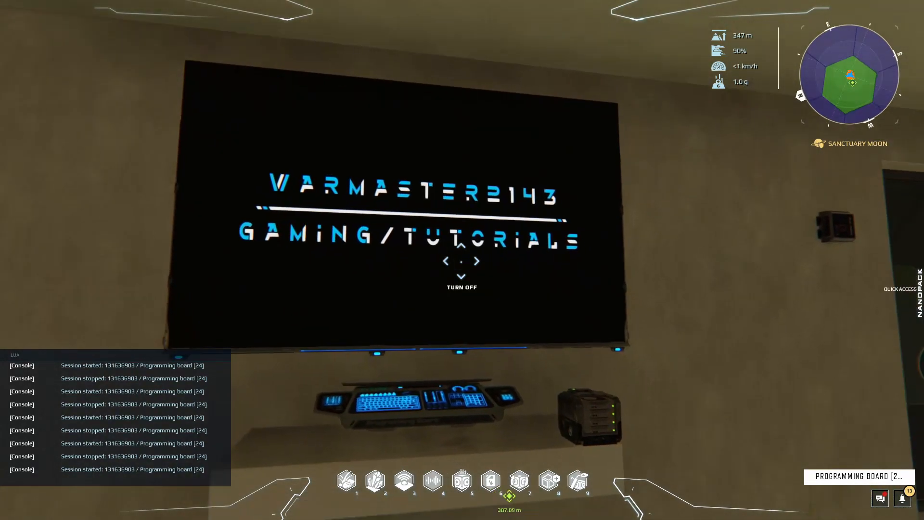
mouse_move(462, 259)
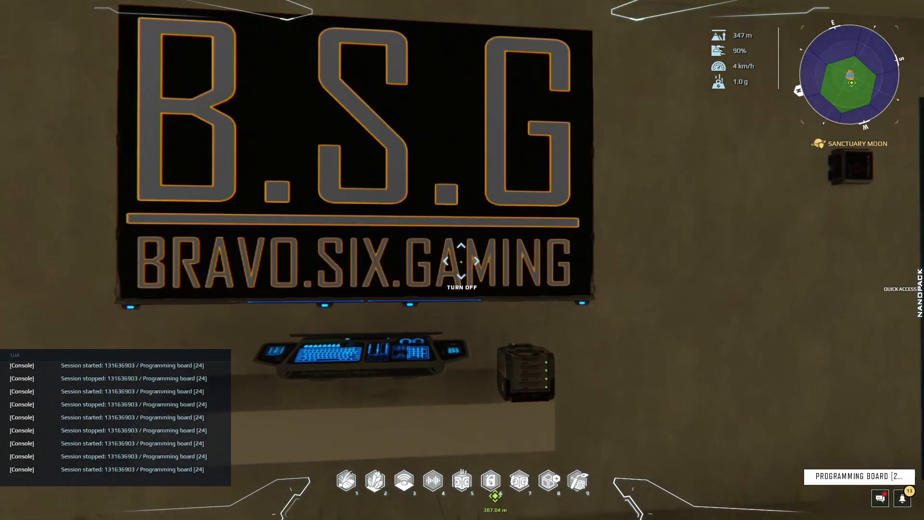
mouse_move(462, 260)
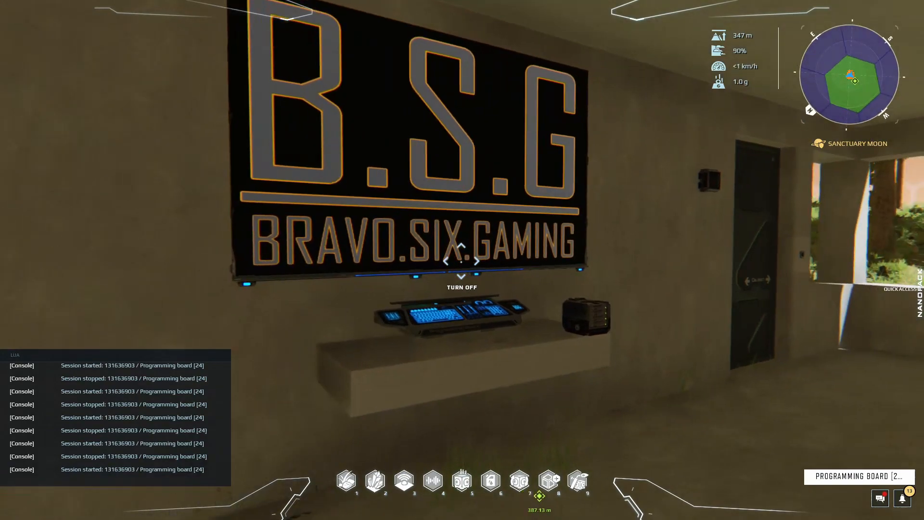
mouse_move(462, 260)
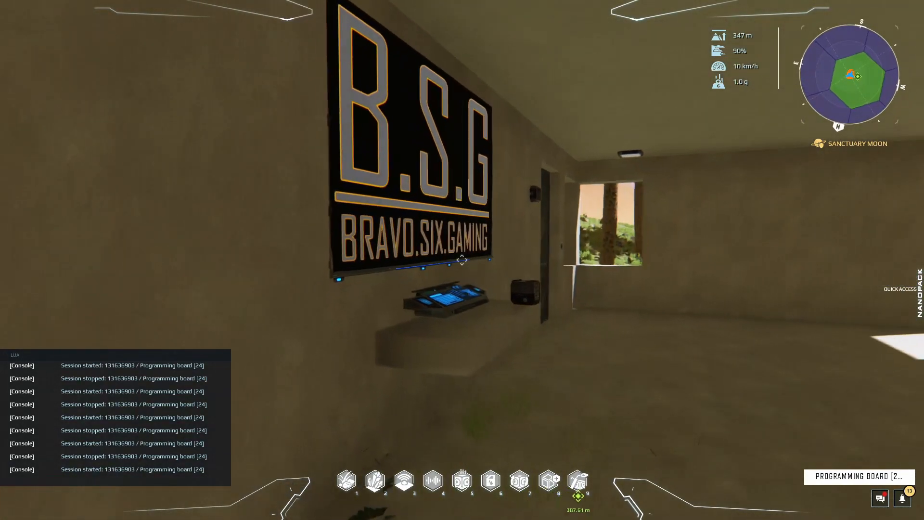